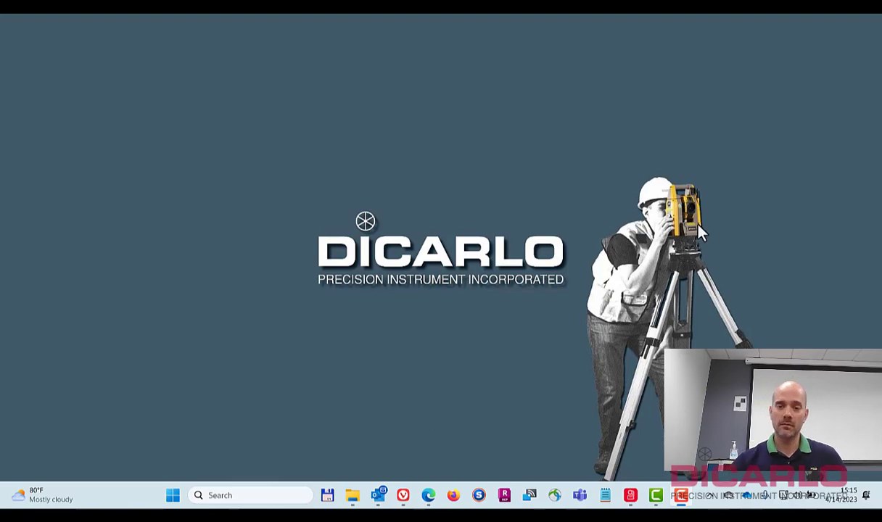
Step: Launch Microsoft Edge from the taskbar on a new tab
click(428, 495)
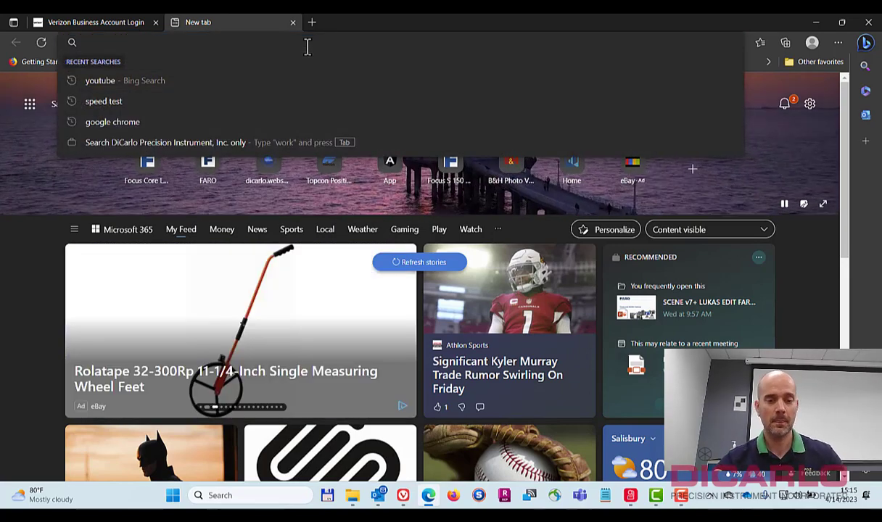
Step: Search 'ricoh theta z1' firmware update and browse the download page's version list
text(ricoh theta z1)
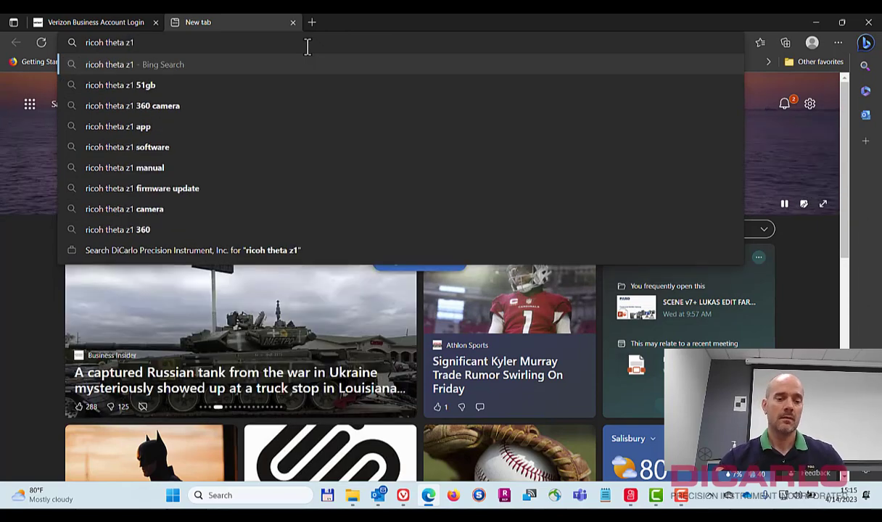
click(142, 188)
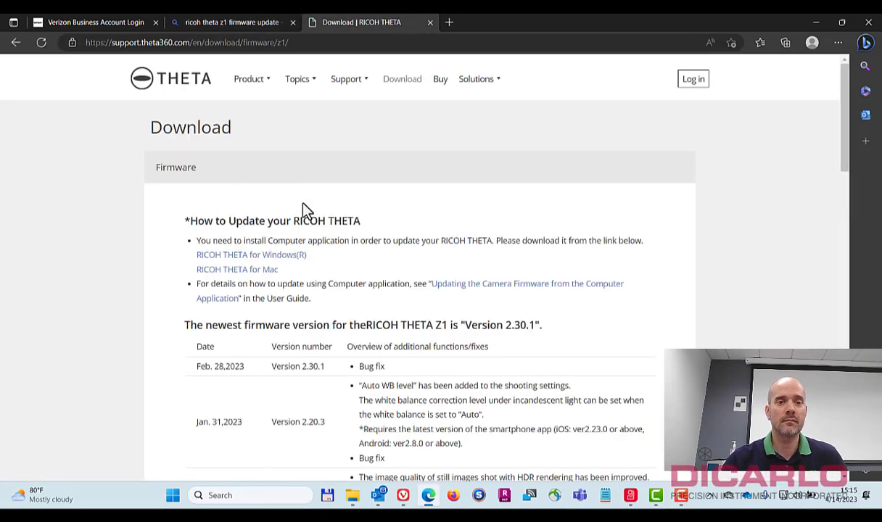
mouse_move(192, 376)
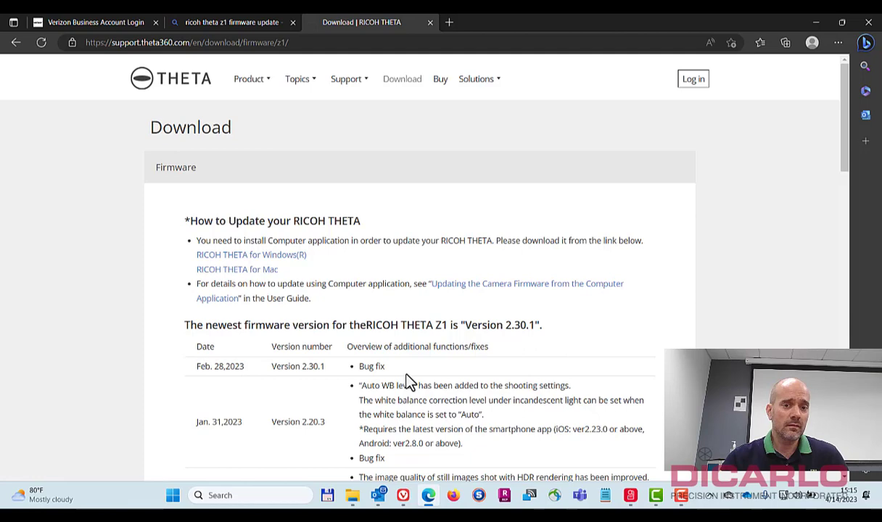
mouse_move(213, 365)
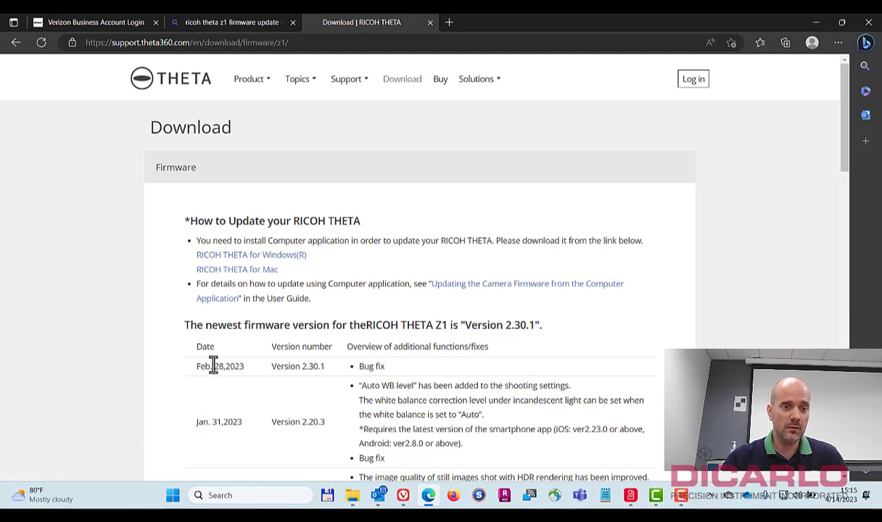
mouse_move(414, 326)
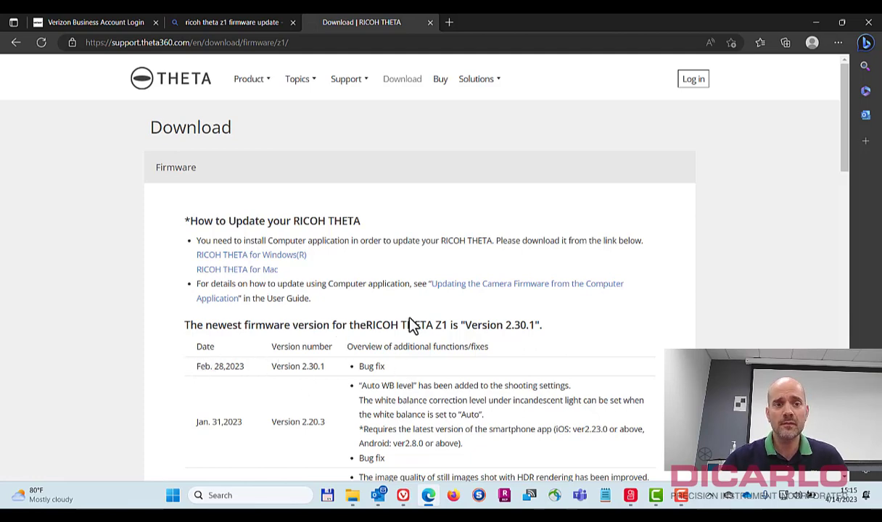
scroll(down, 3)
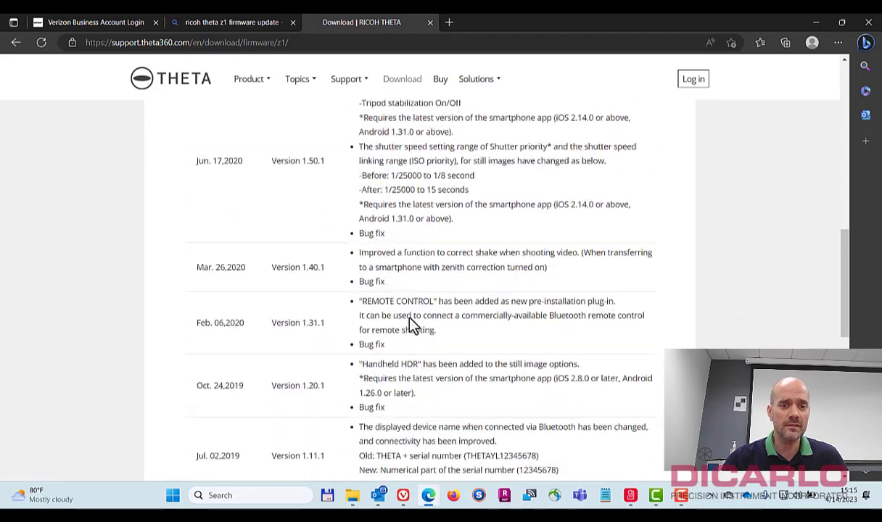
scroll(up, 3)
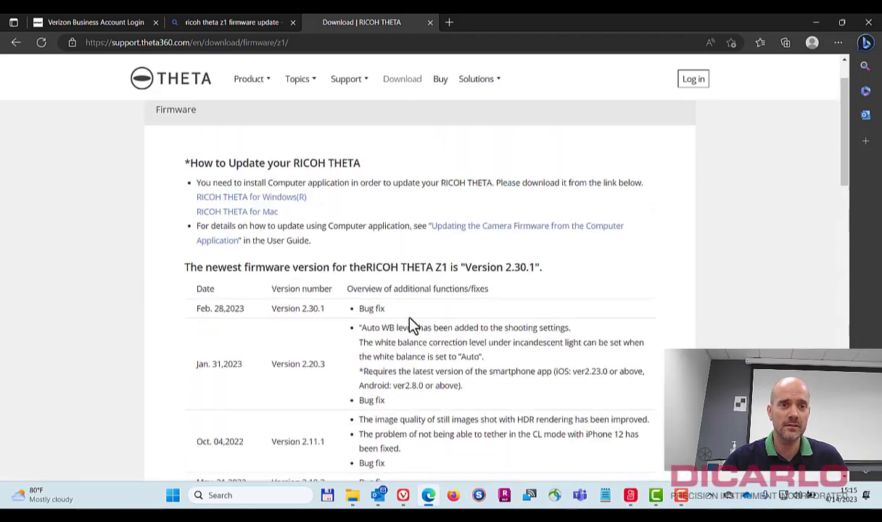
scroll(up, 3)
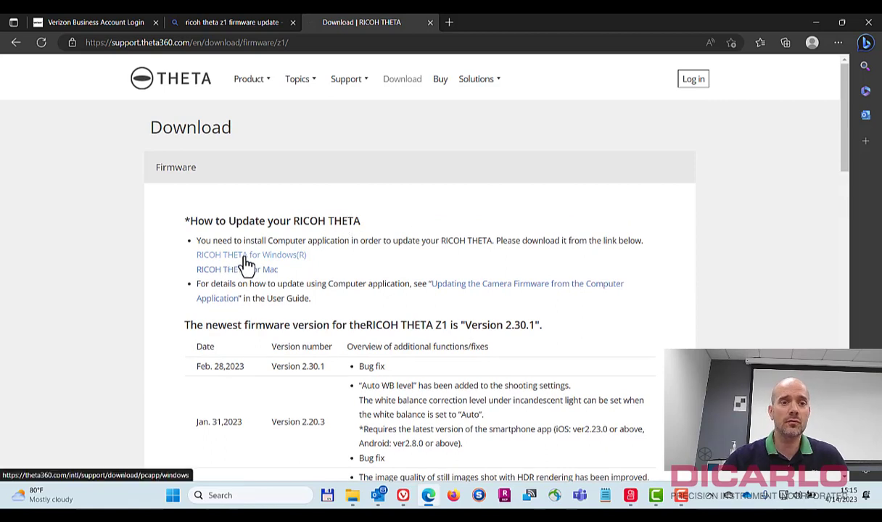
Step: Download the 'RICOH THETA for Windows(R)' installer, RICOH THETA Setup.exe
click(251, 254)
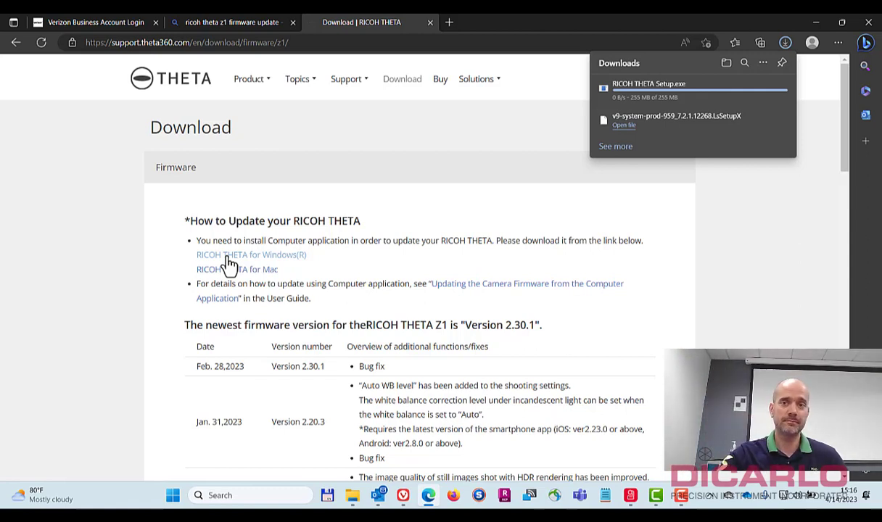
mouse_move(575, 219)
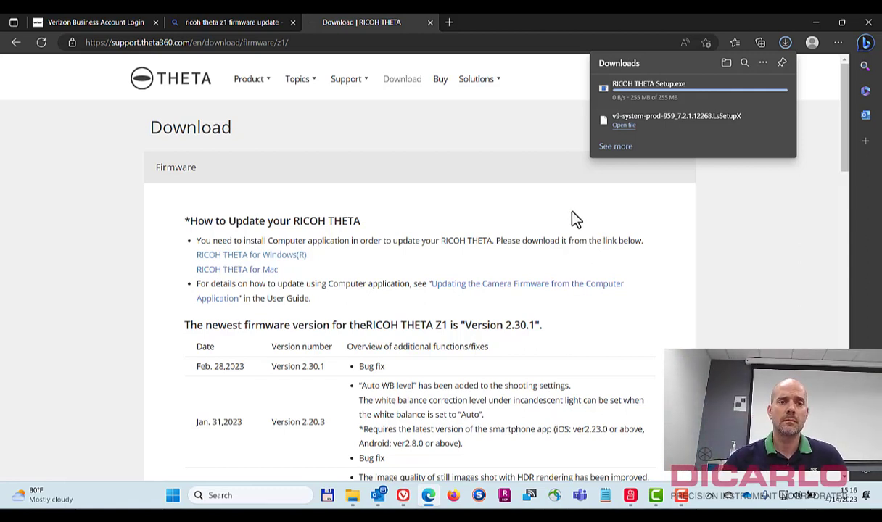
mouse_move(688, 109)
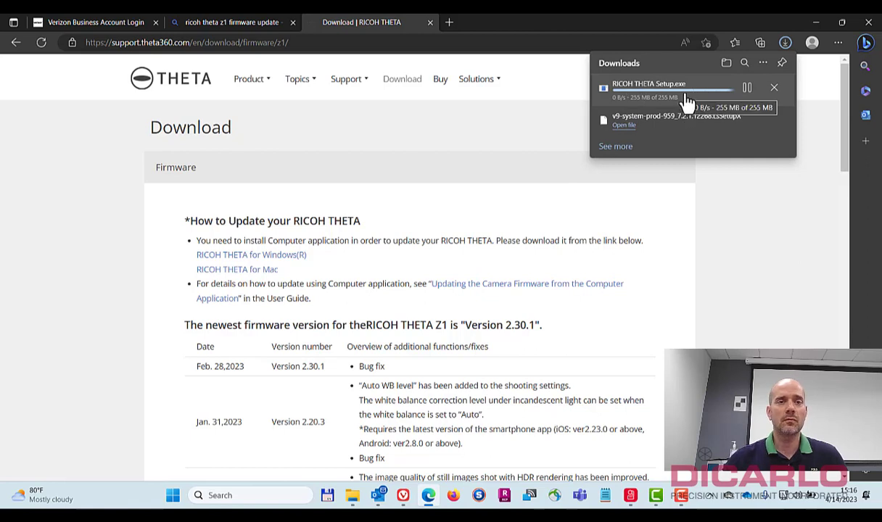
mouse_move(564, 128)
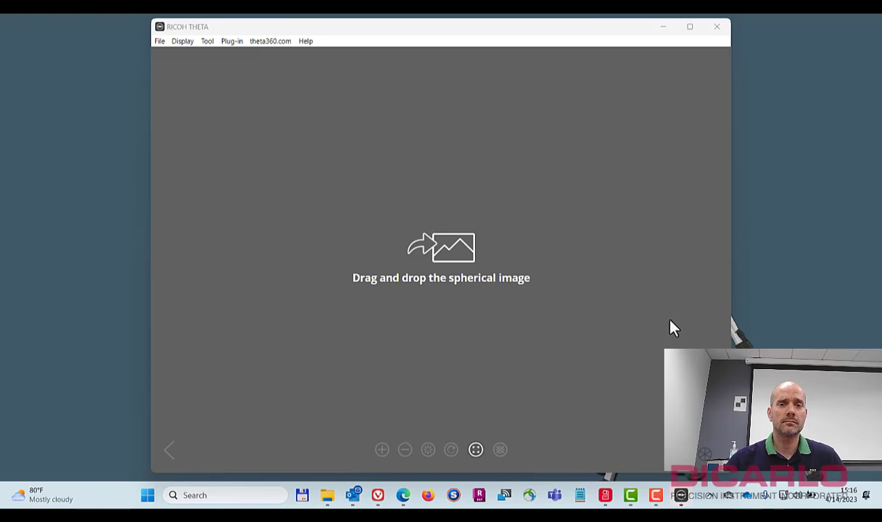
mouse_move(315, 104)
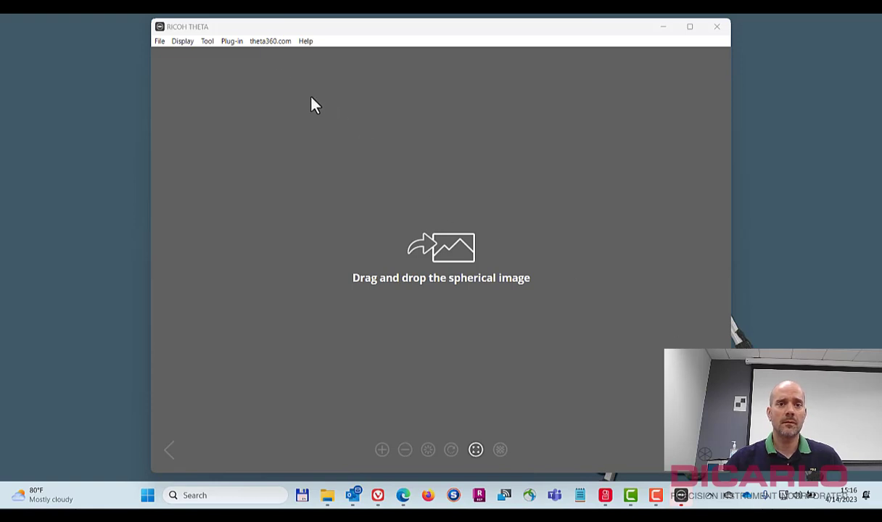
Step: Choose File > Firmware Update... to bring up the Camera Connection dialog
click(159, 40)
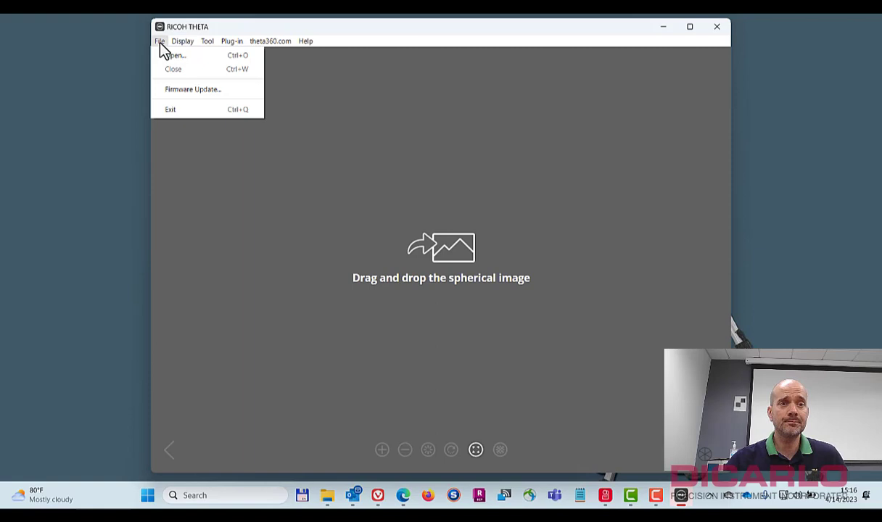
mouse_move(173, 89)
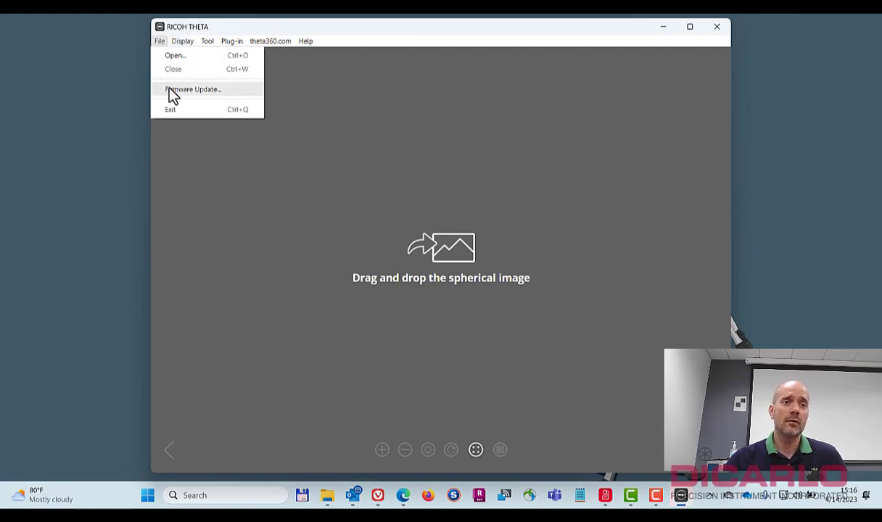
click(192, 89)
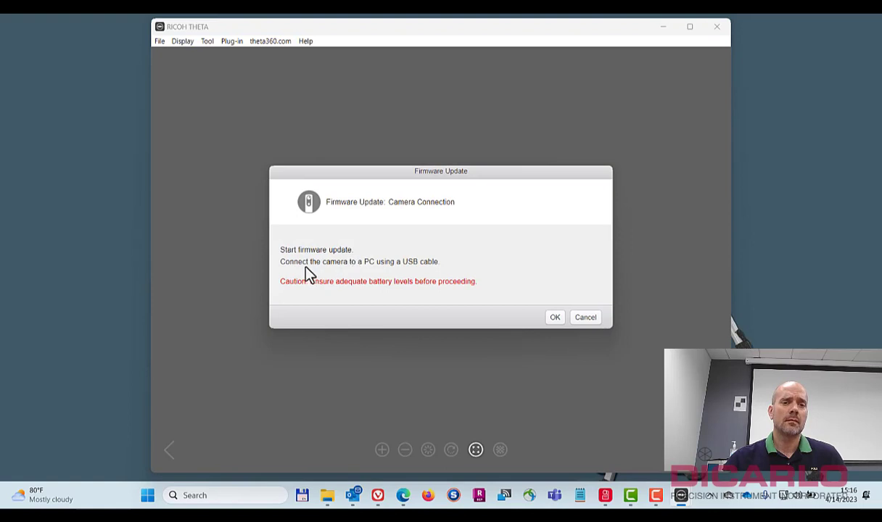
mouse_move(375, 270)
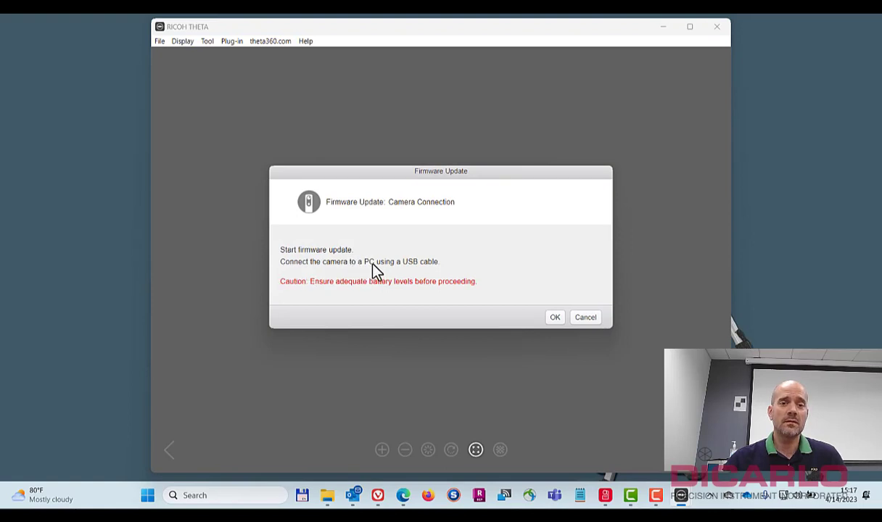
mouse_move(391, 297)
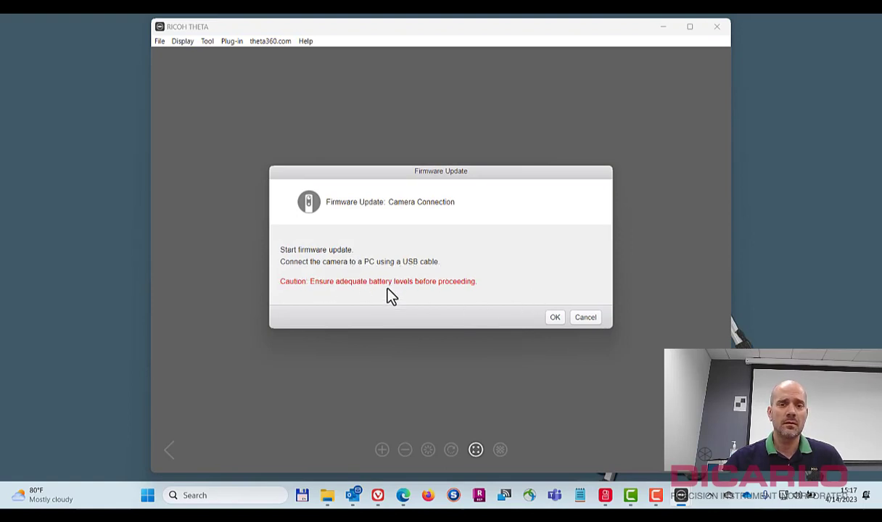
mouse_move(385, 291)
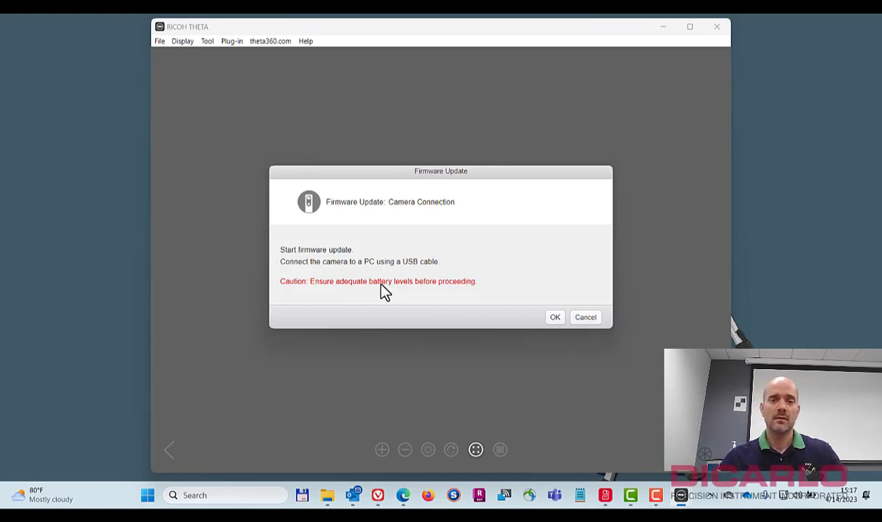
Step: Confirm the USB camera connection to see versions 2.00.1 current and 2.30.1 newest
click(555, 317)
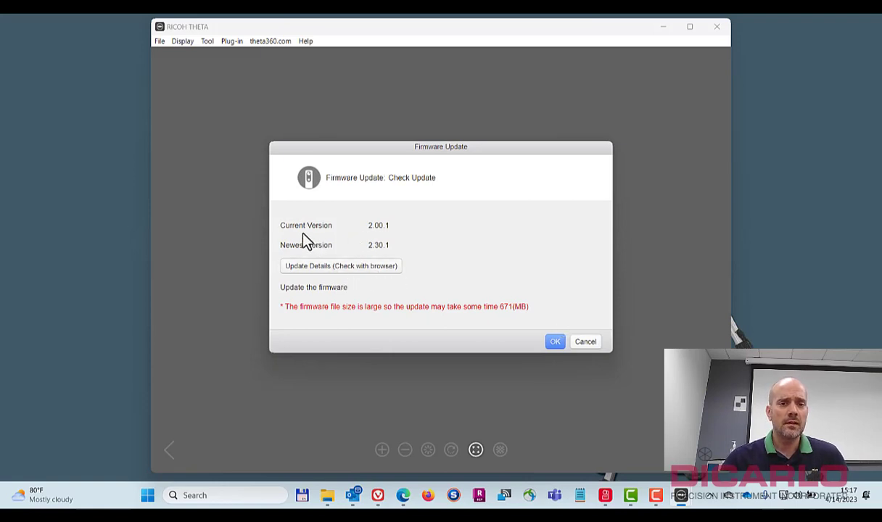
mouse_move(290, 261)
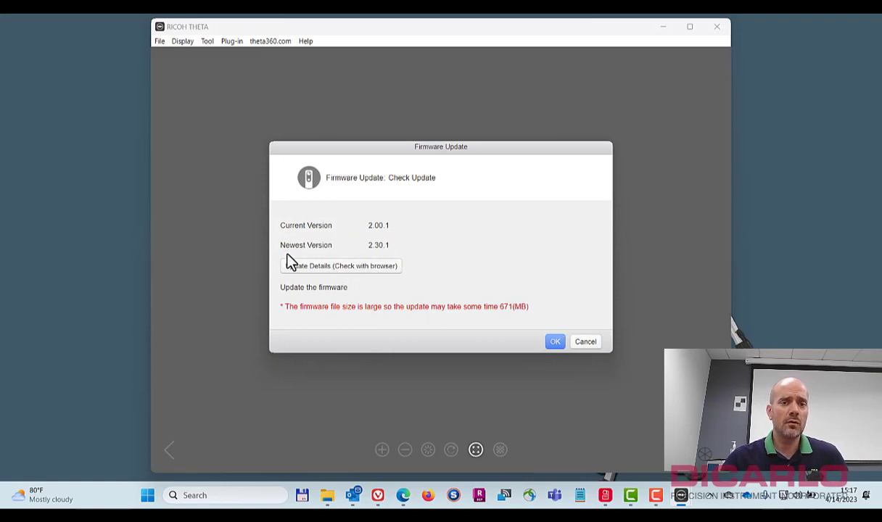
mouse_move(423, 233)
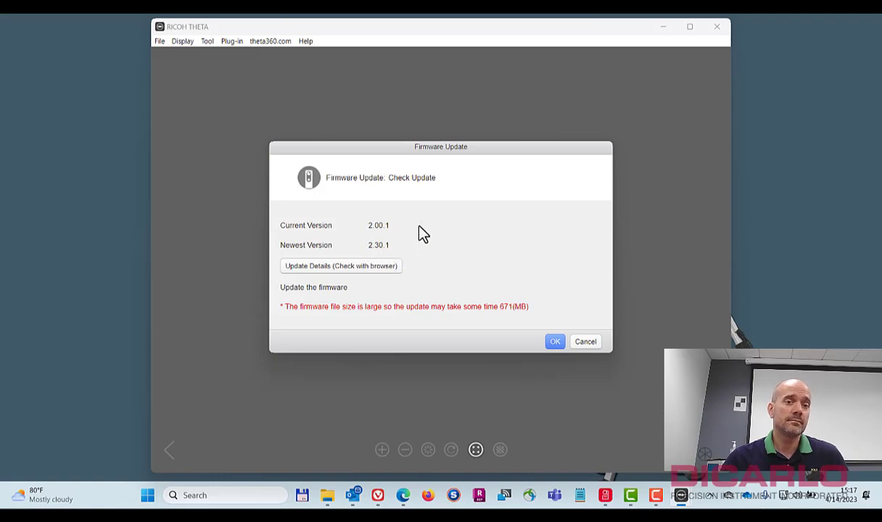
mouse_move(334, 274)
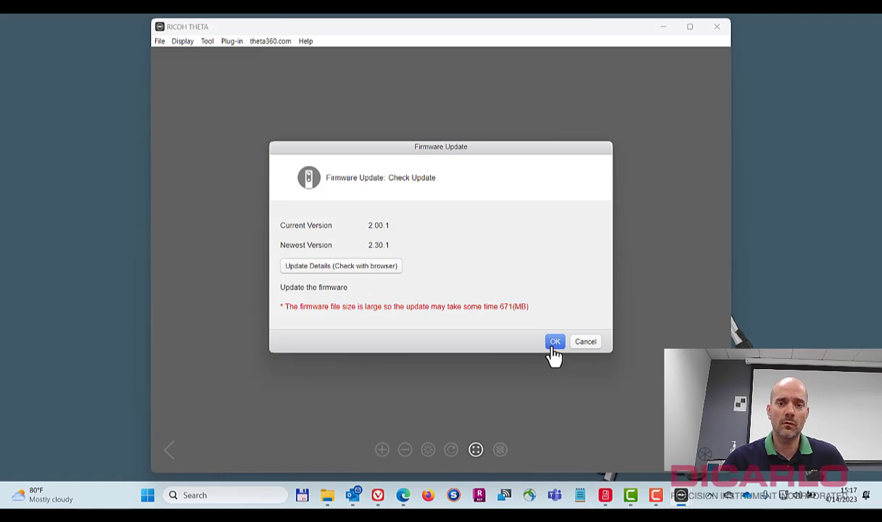
Step: Install firmware 2.30.1 and dismiss the 'Firmware Update: Done' notice
click(555, 341)
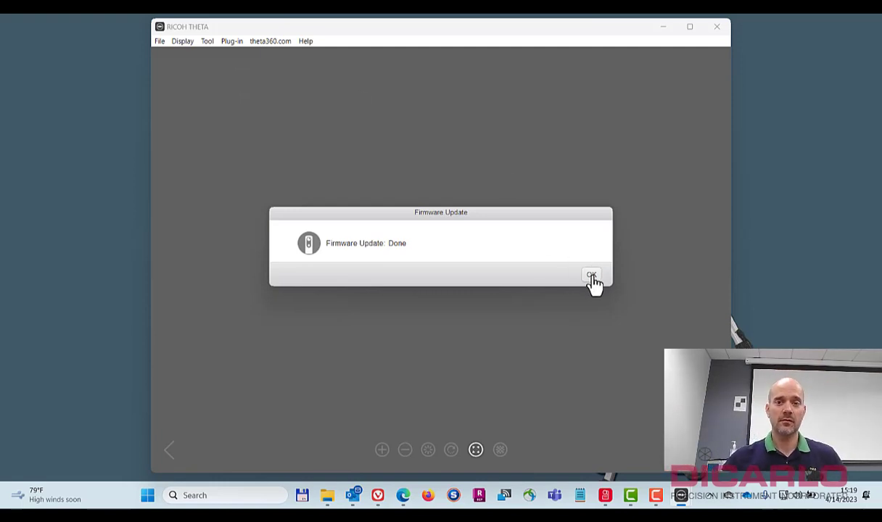
click(592, 276)
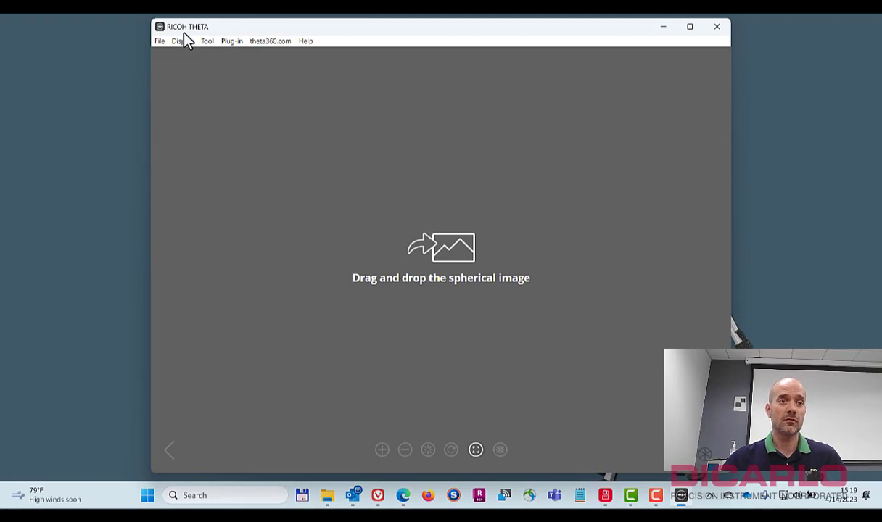
mouse_move(161, 48)
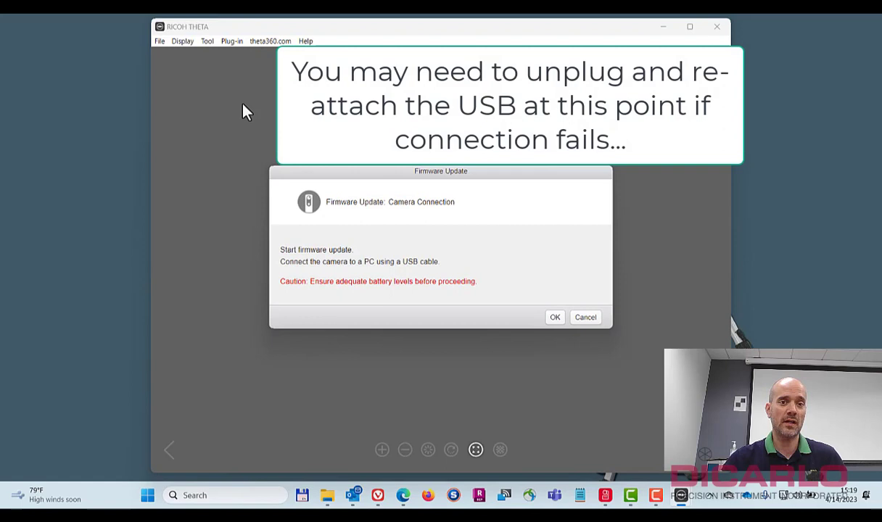
mouse_move(585, 351)
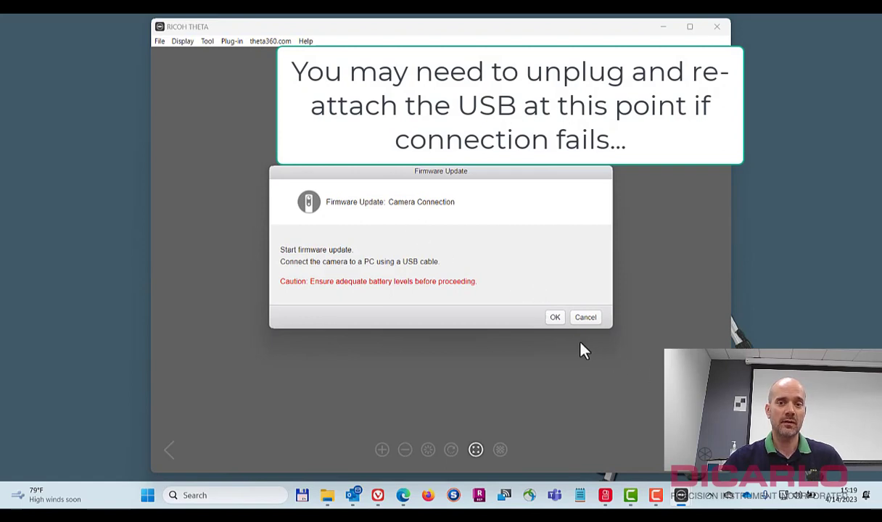
Step: Recheck the camera firmware, confirming version 2.30.1 is up to date
click(555, 317)
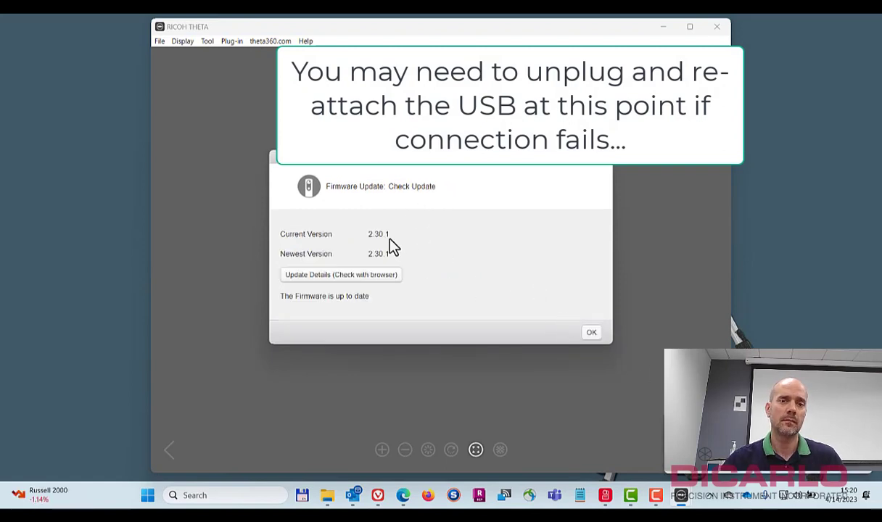